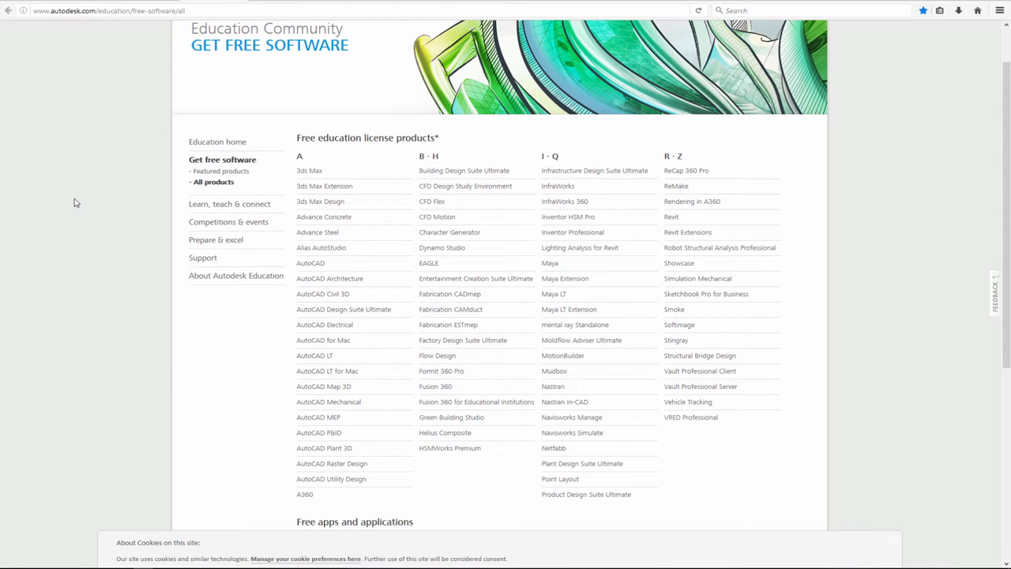
pyautogui.moveTo(310, 173)
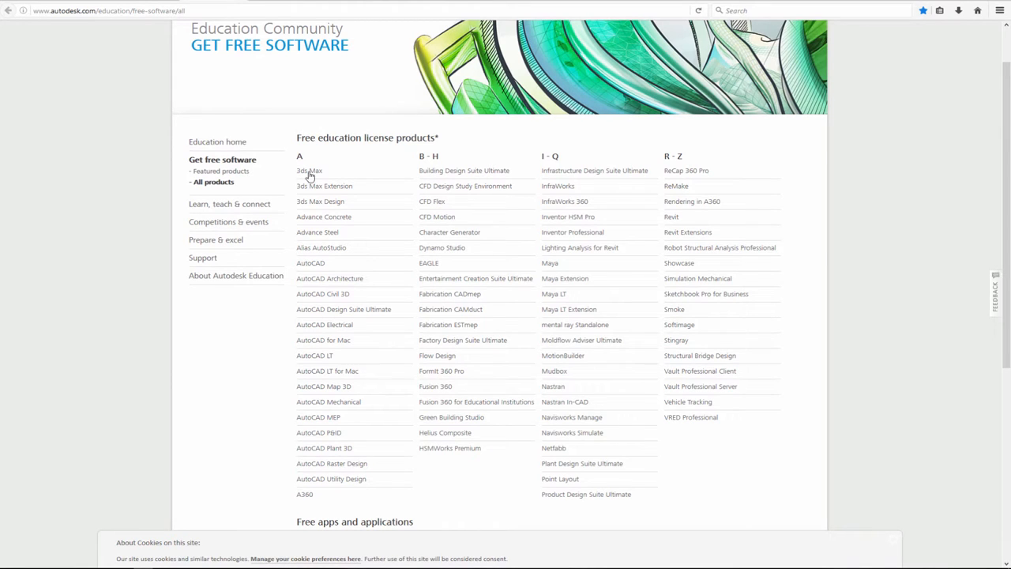
pyautogui.moveTo(212, 257)
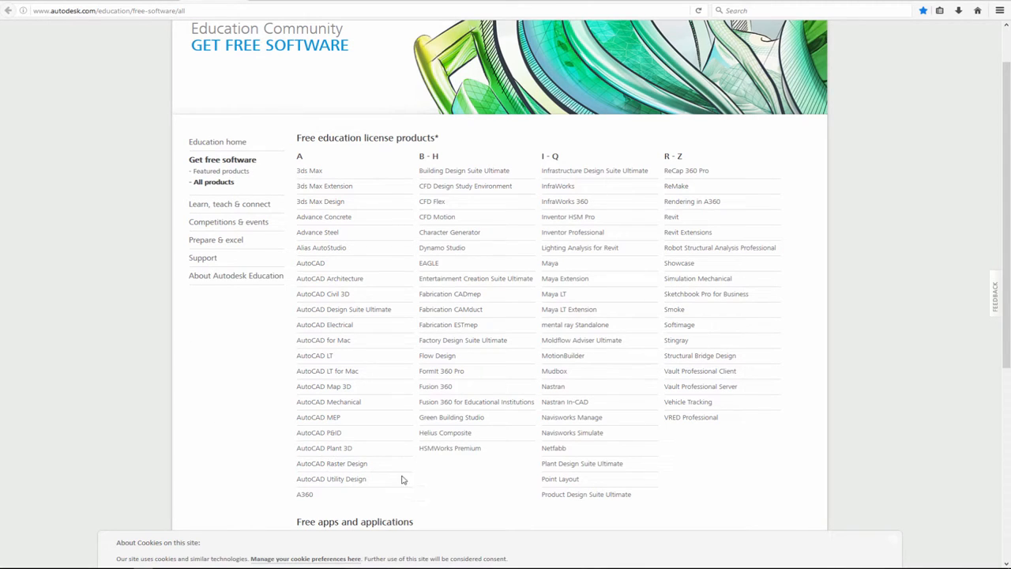
pyautogui.moveTo(556, 297)
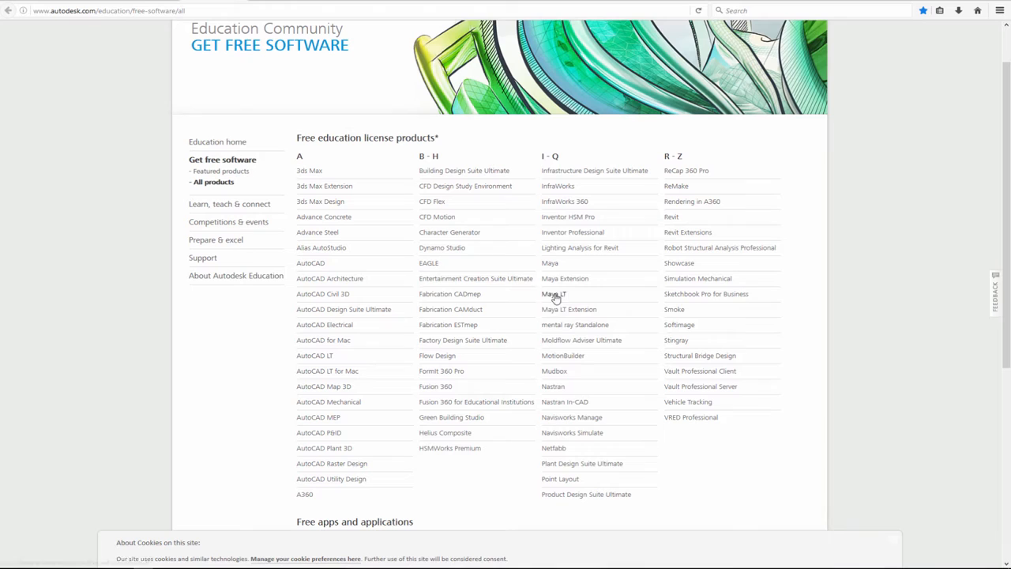
pyautogui.moveTo(482, 322)
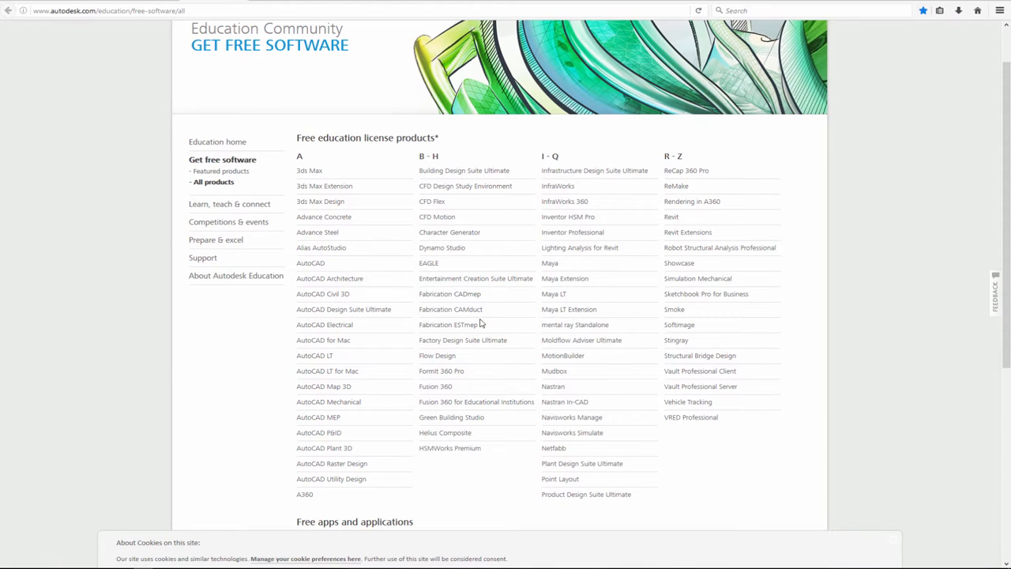
pyautogui.moveTo(541, 387)
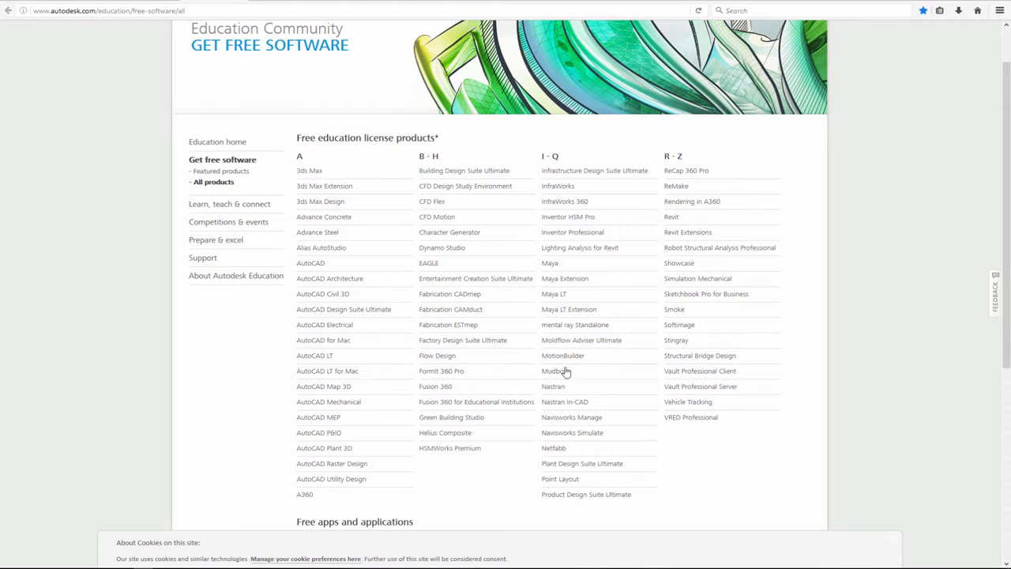
pyautogui.moveTo(575, 377)
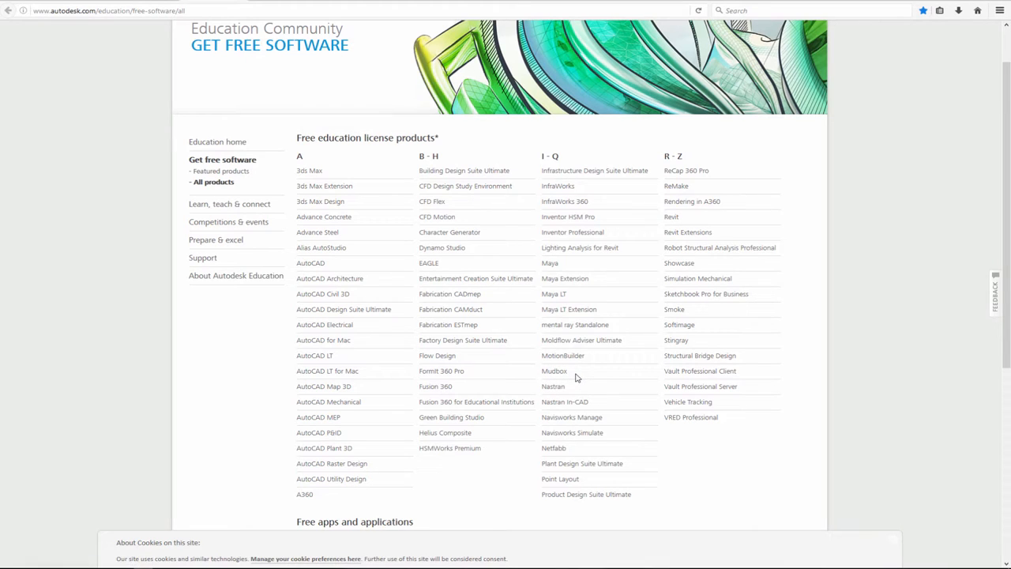
pyautogui.moveTo(573, 376)
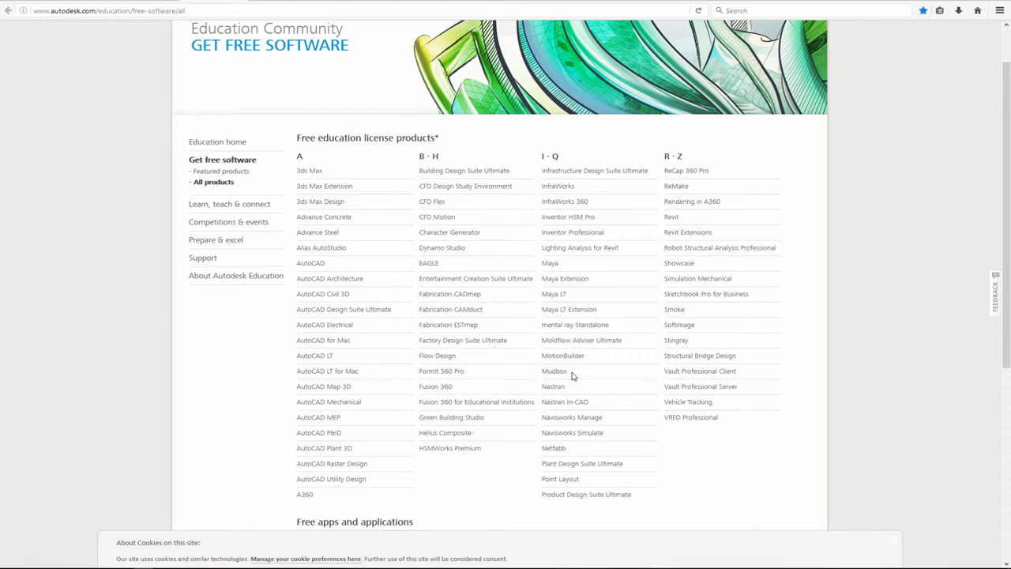
# Step: Go to mixamo.com and scroll past the auto-rigger to 'Create your own unique 3D characters'
pyautogui.write('https://www.mixamo.com')
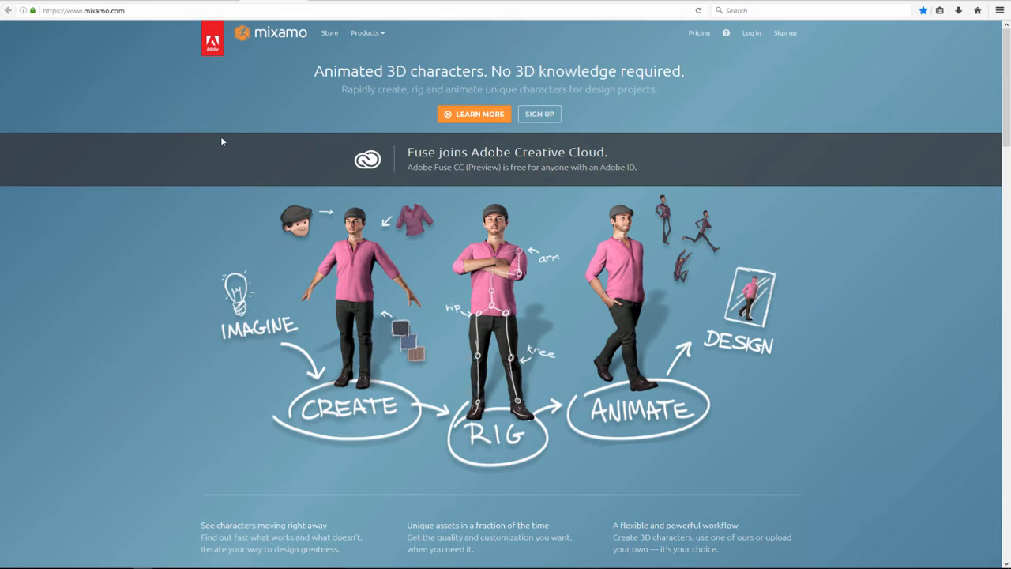
pyautogui.moveTo(221, 38)
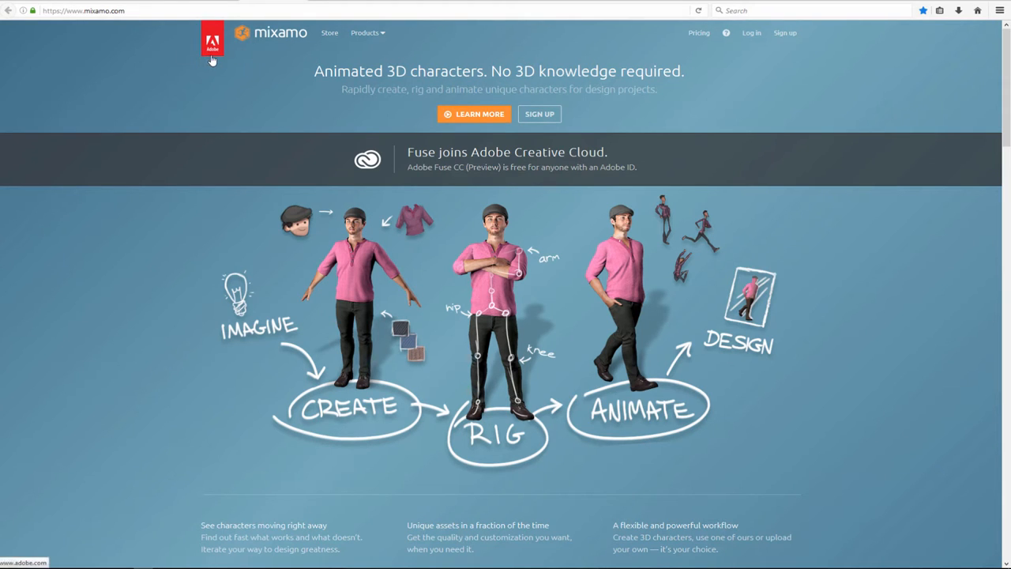
pyautogui.moveTo(156, 158)
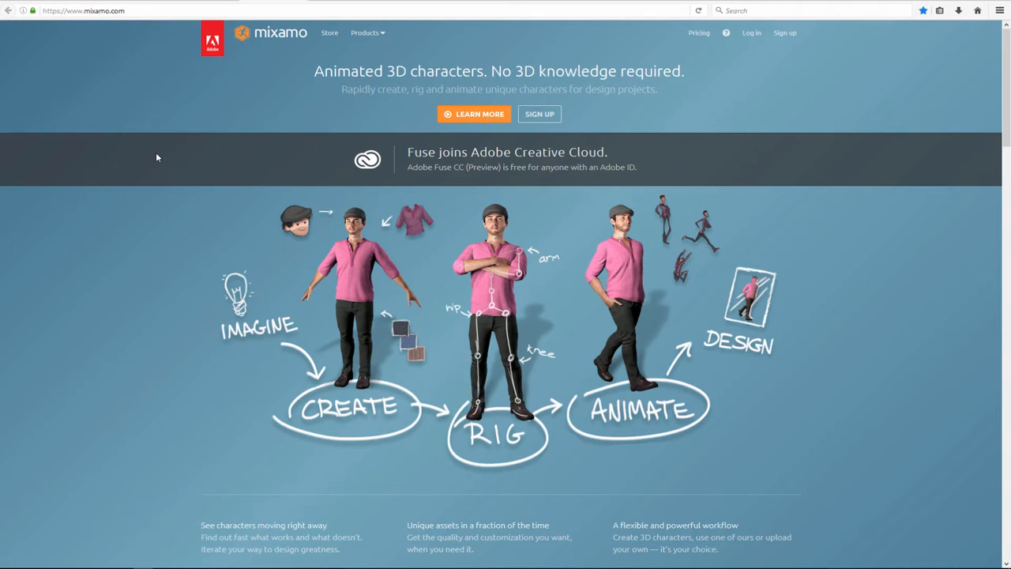
pyautogui.scroll(-3)
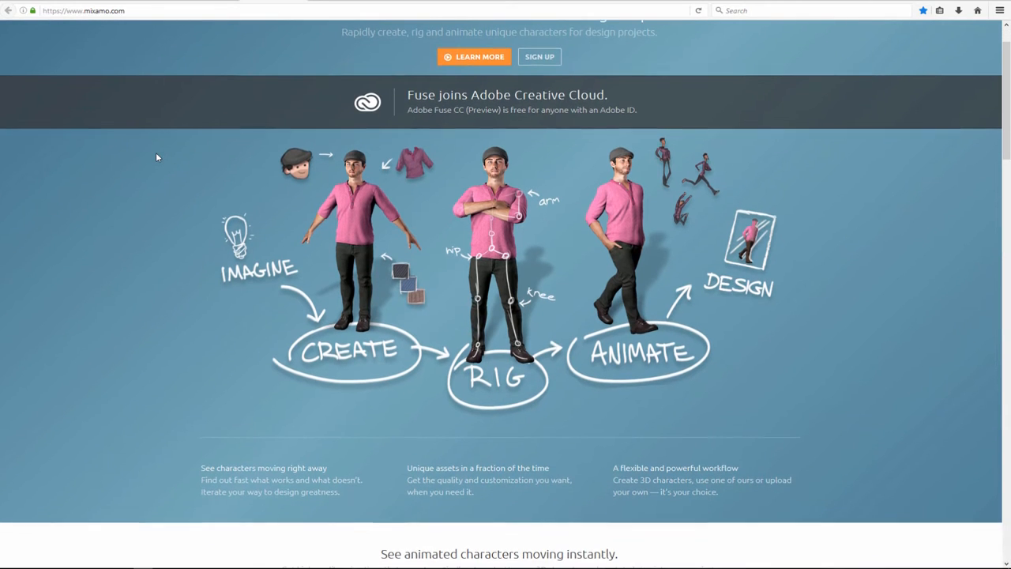
pyautogui.scroll(-3)
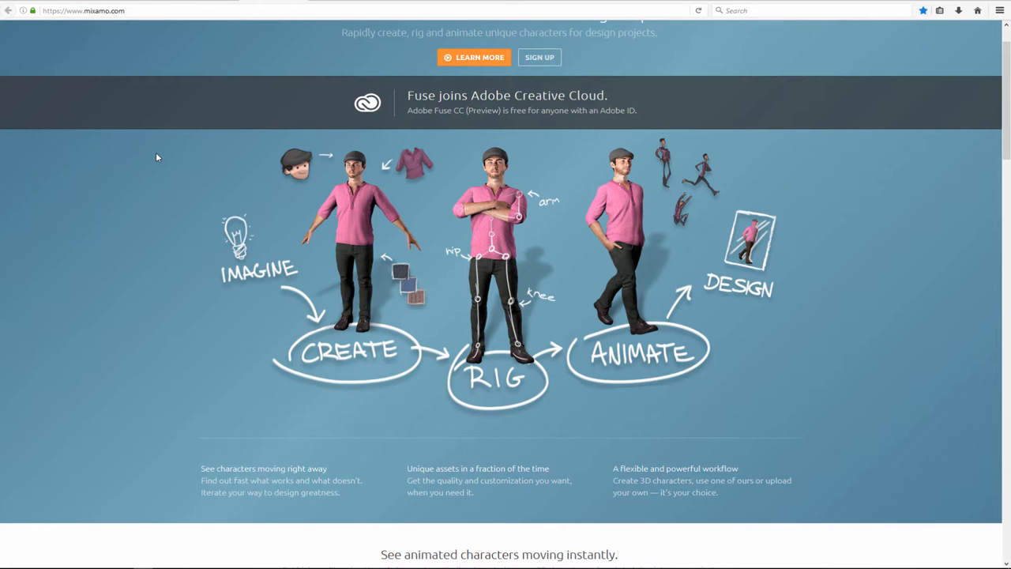
pyautogui.scroll(-3)
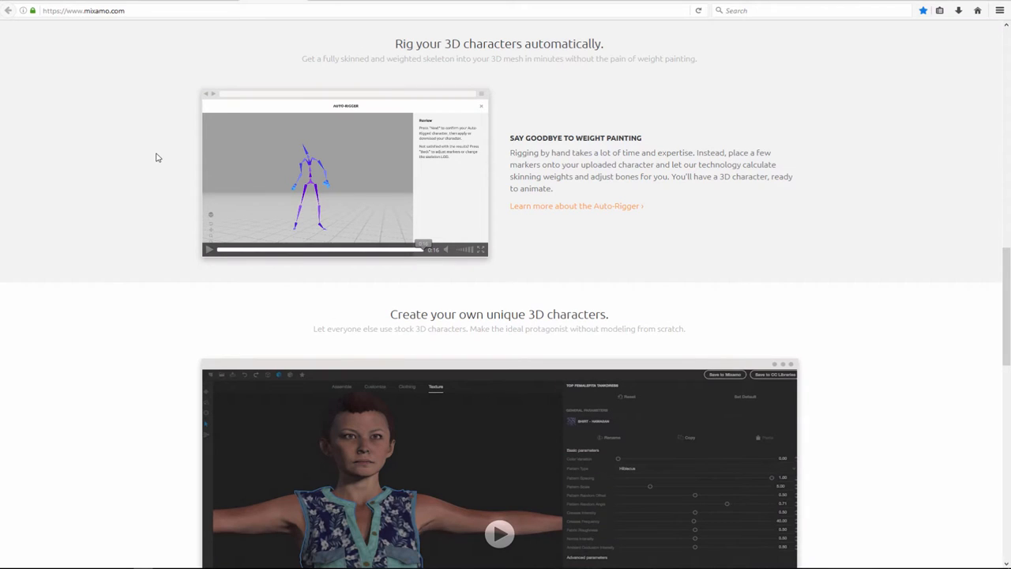
pyautogui.scroll(-3)
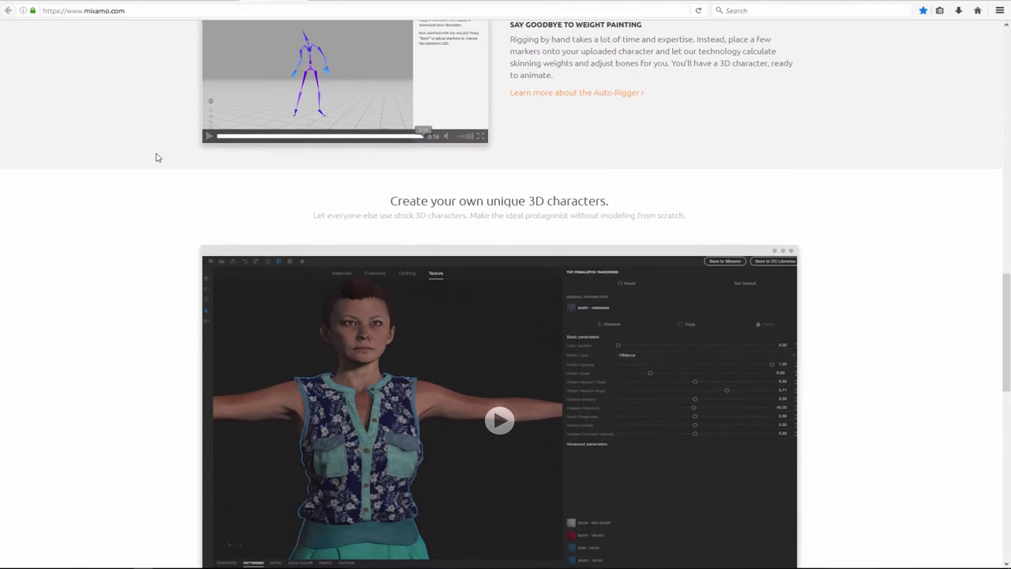
pyautogui.scroll(-3)
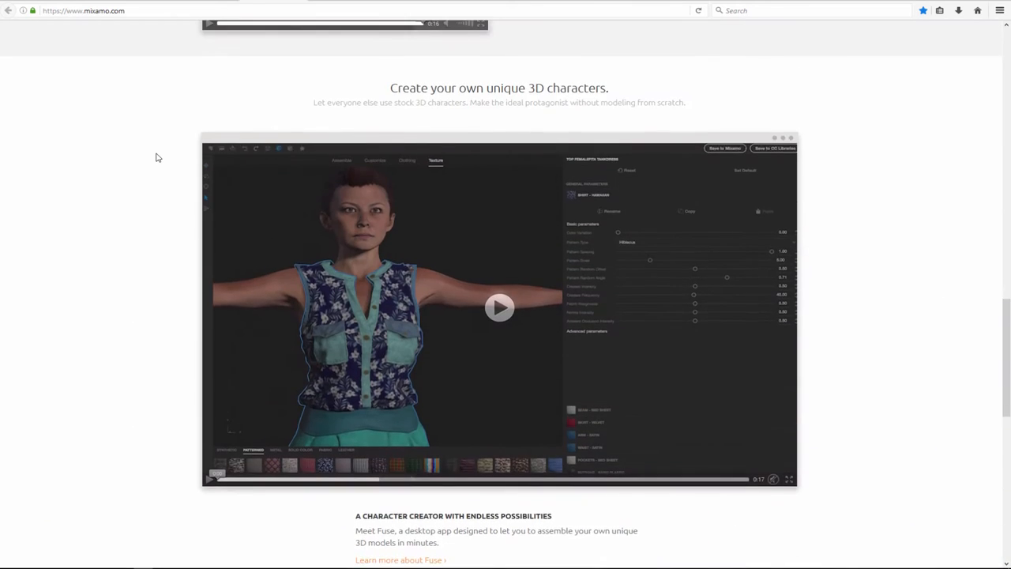
pyautogui.scroll(-3)
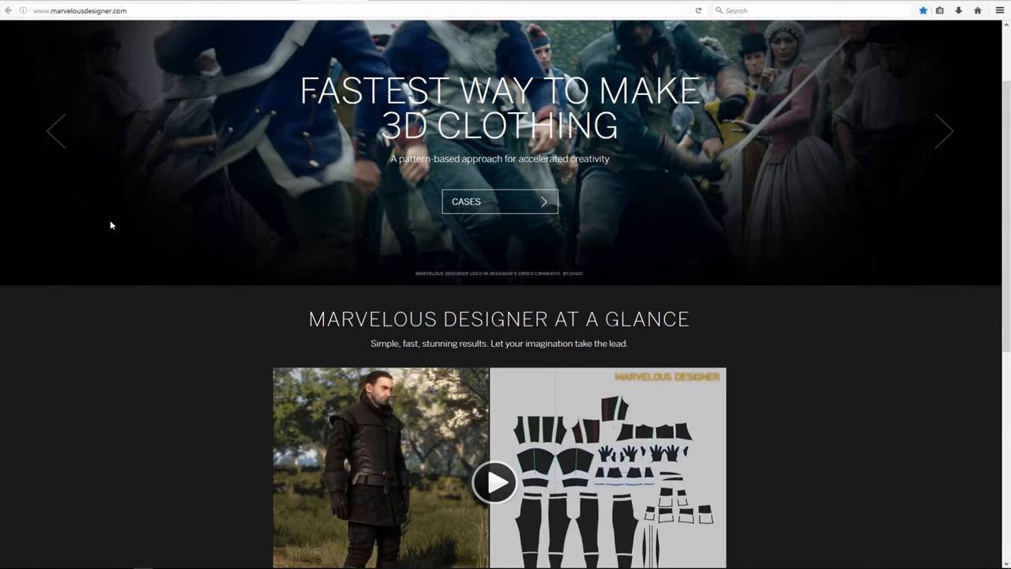
# Step: Scroll past 'Marvelous Designer at a glance' down to the case studies
pyautogui.scroll(-3)
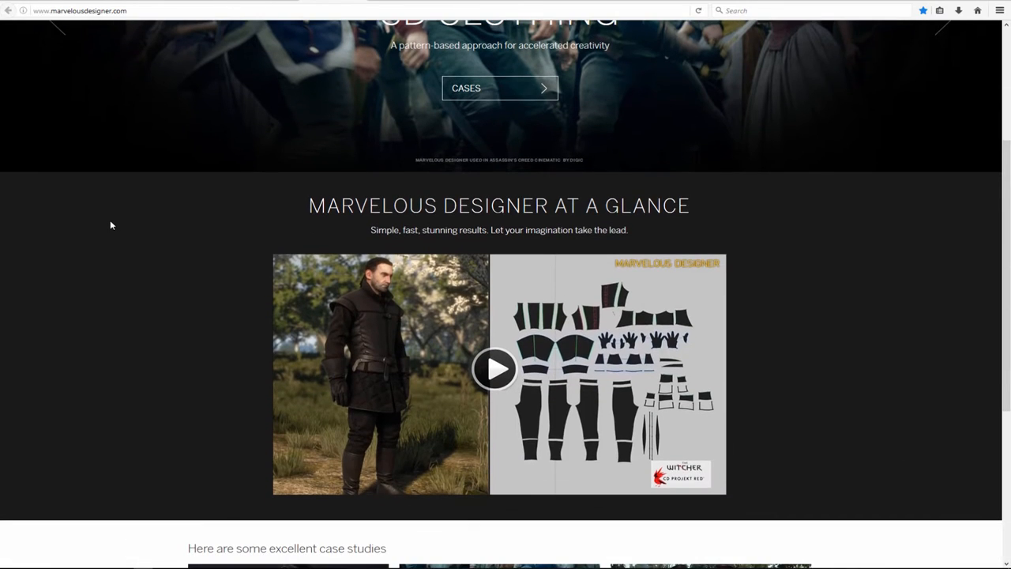
pyautogui.scroll(-3)
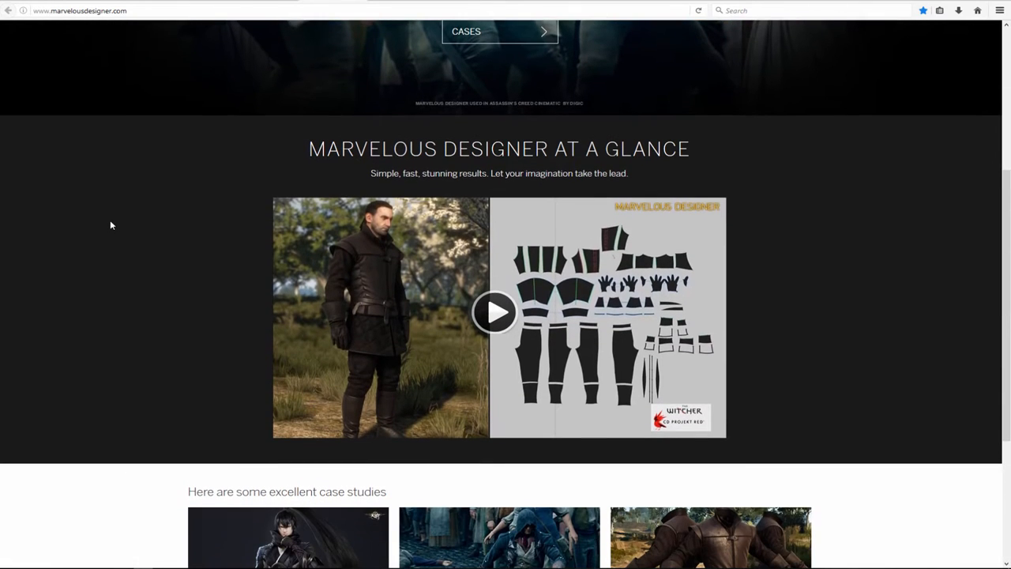
pyautogui.scroll(-3)
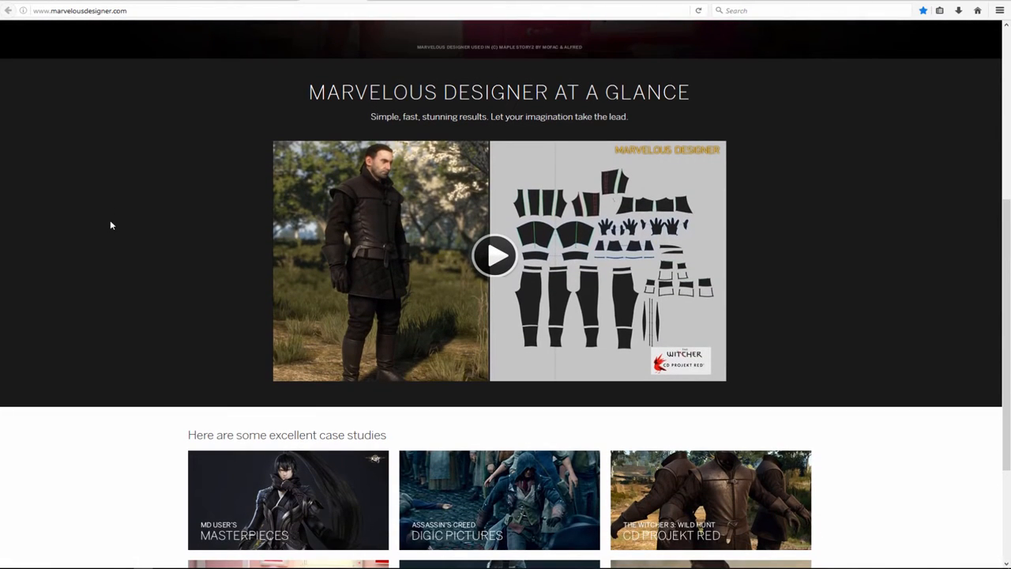
pyautogui.scroll(-3)
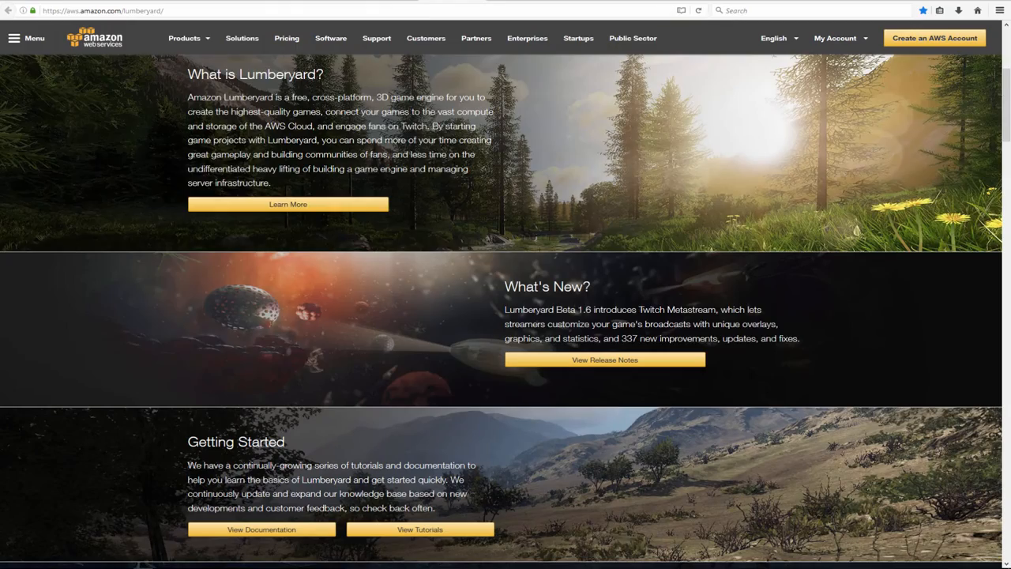
# Step: Scroll through the Getting Started and 'What is Lumberyard?' sections, then back up slightly
pyautogui.scroll(-3)
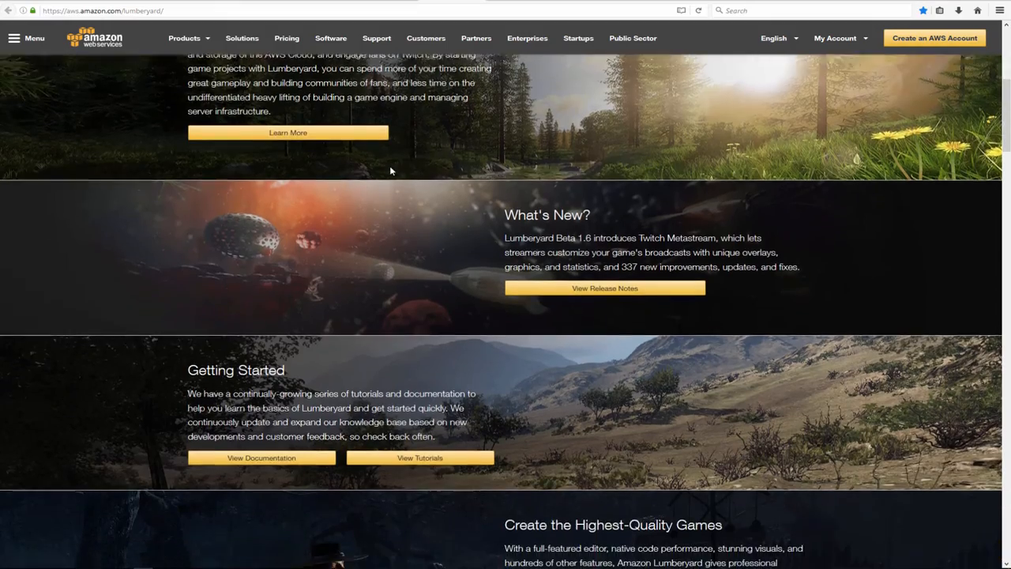
pyautogui.scroll(-3)
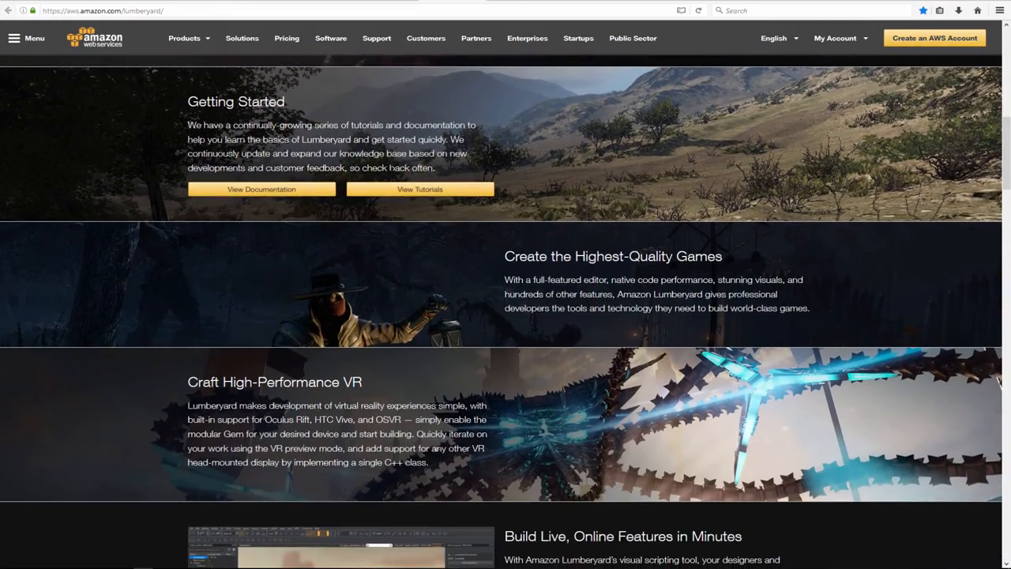
pyautogui.scroll(-3)
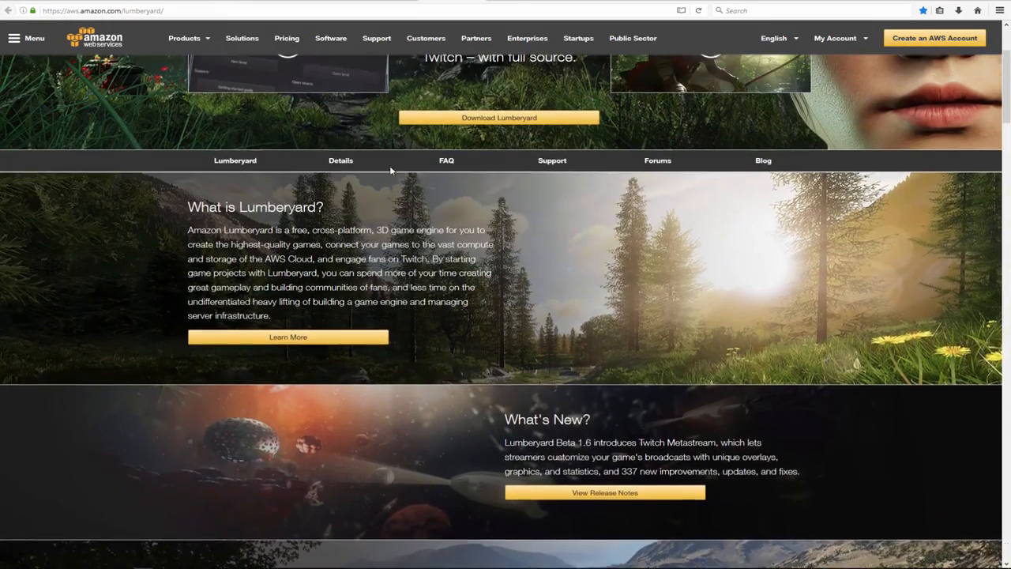
pyautogui.scroll(3)
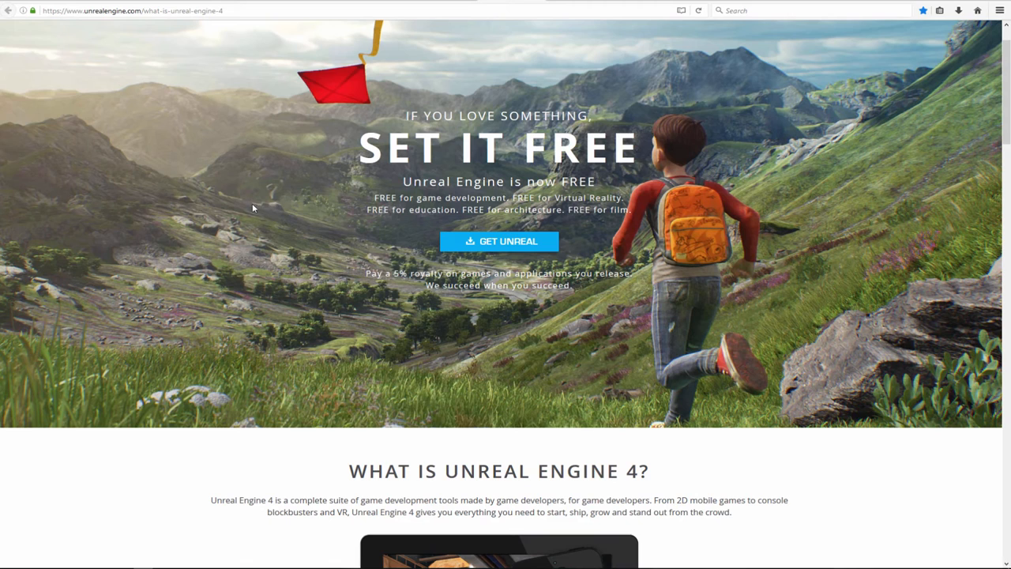
pyautogui.moveTo(466, 196)
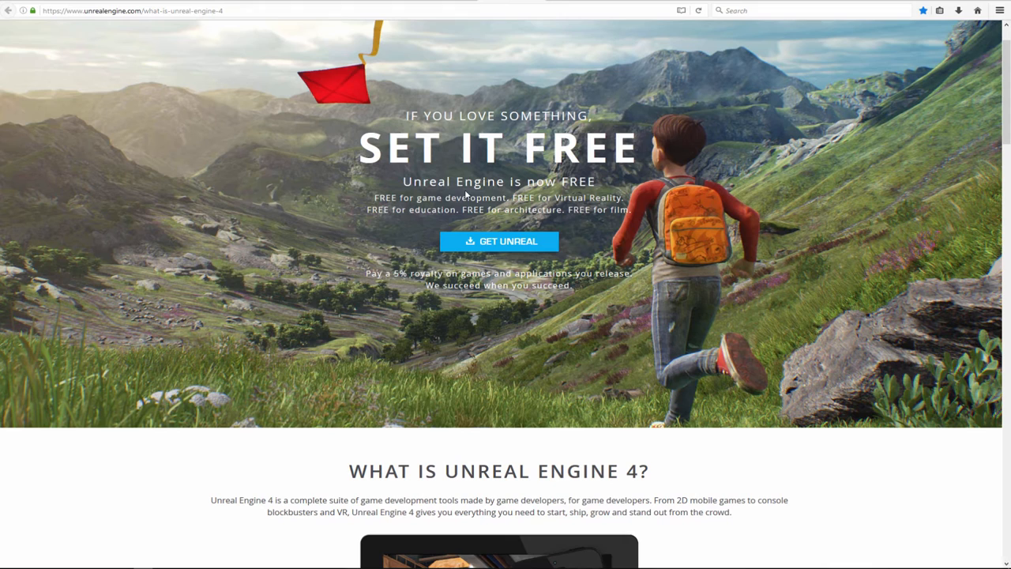
pyautogui.moveTo(490, 198)
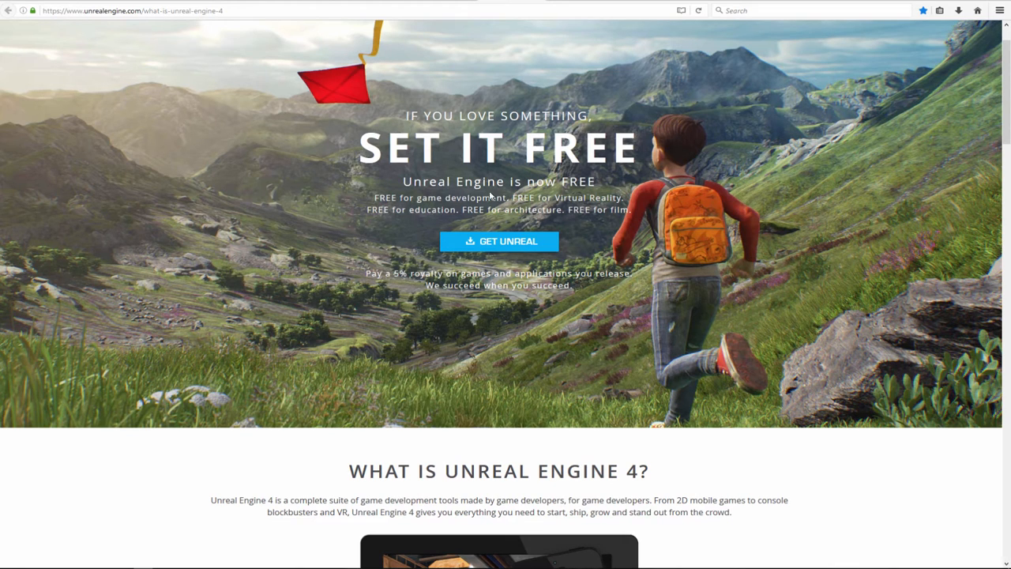
pyautogui.moveTo(489, 196)
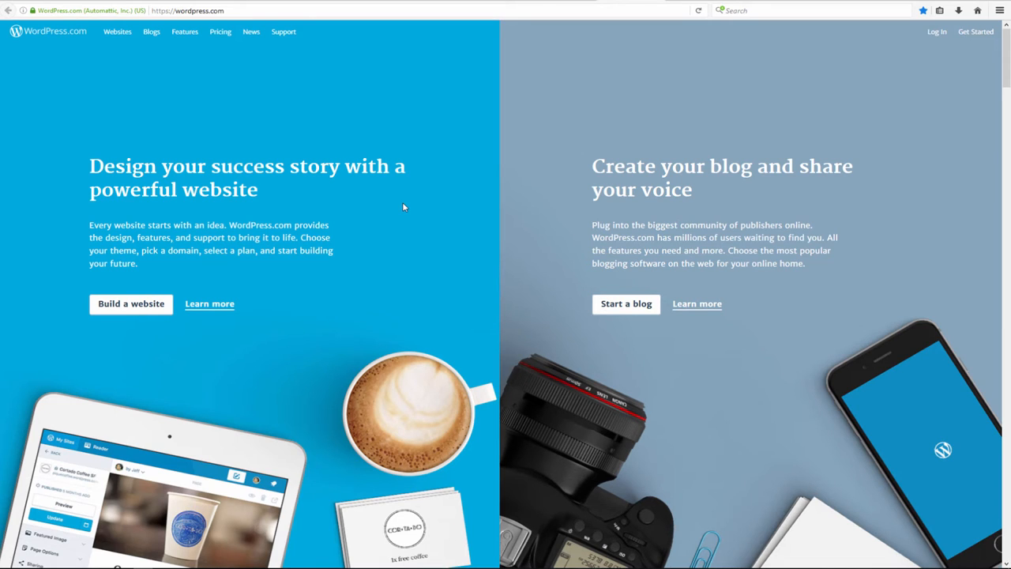
pyautogui.moveTo(243, 292)
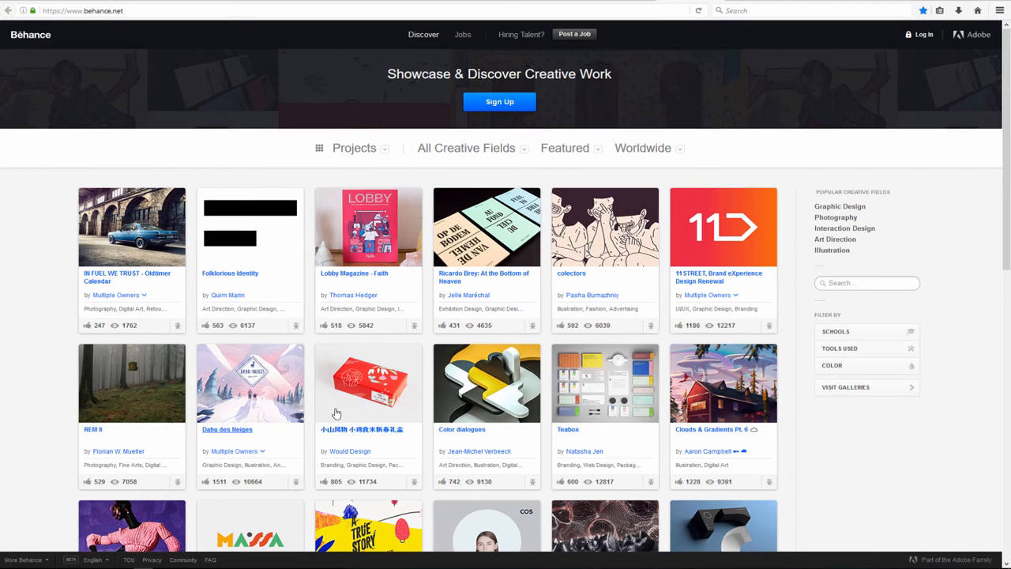
pyautogui.moveTo(332, 429)
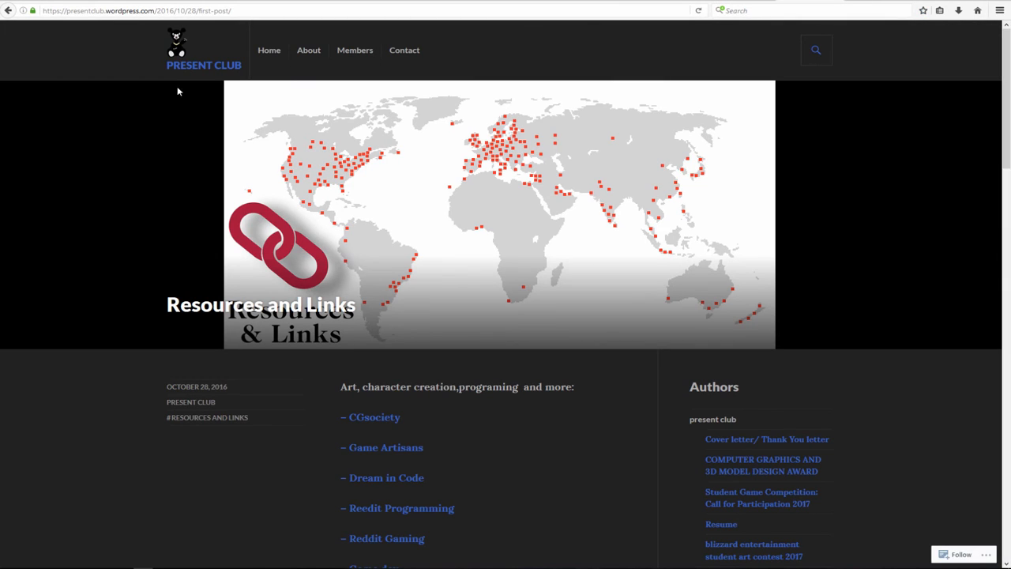
# Step: Scroll down through the tutorial, magazine, job and professional organization link lists
pyautogui.scroll(-3)
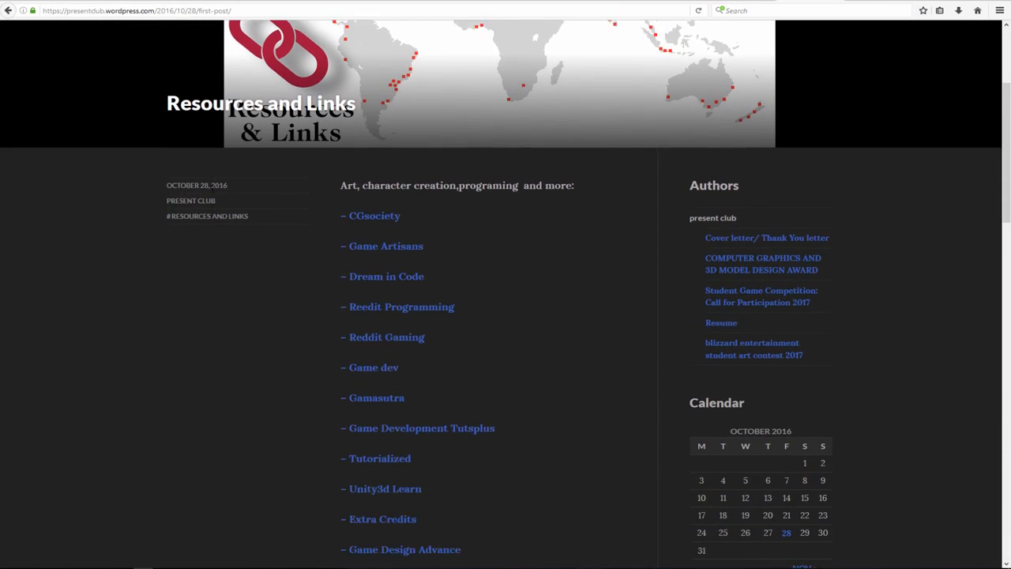
pyautogui.scroll(-3)
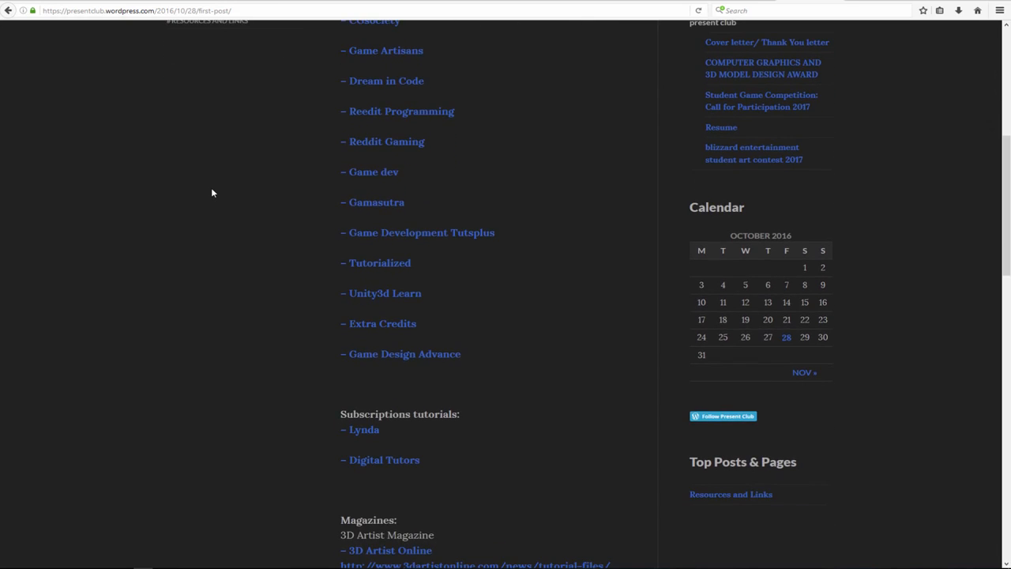
pyautogui.scroll(-3)
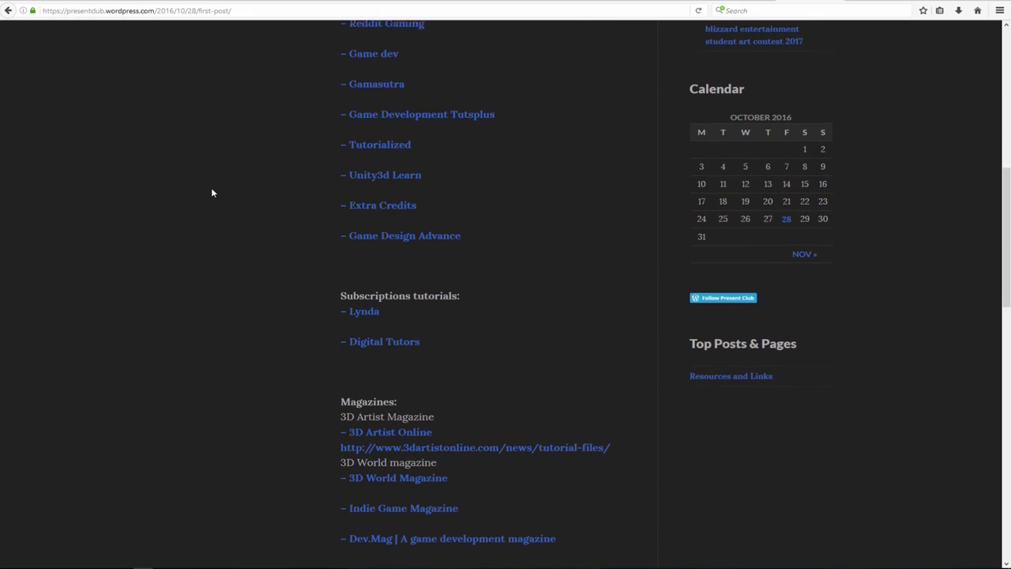
pyautogui.scroll(-3)
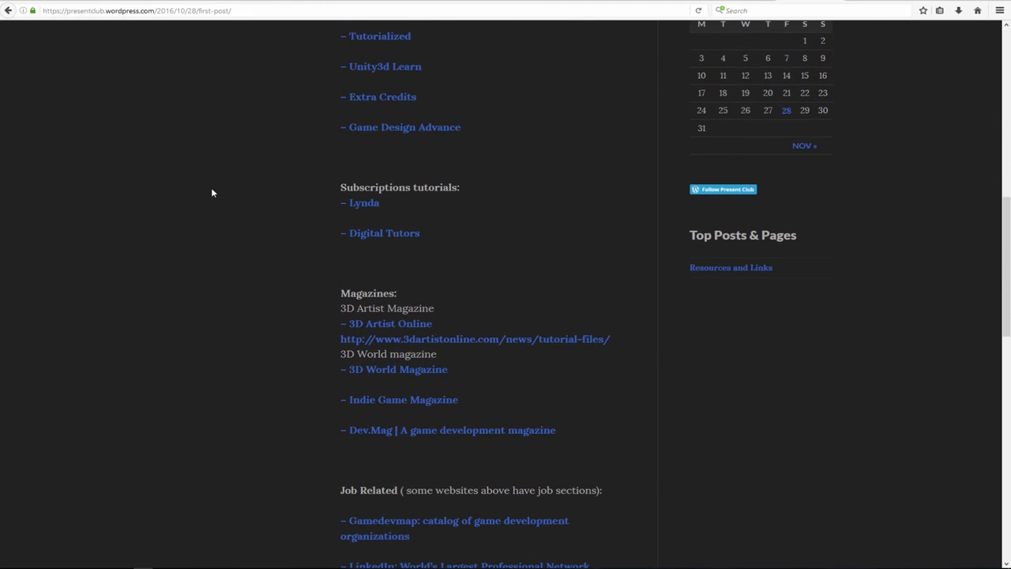
pyautogui.scroll(-3)
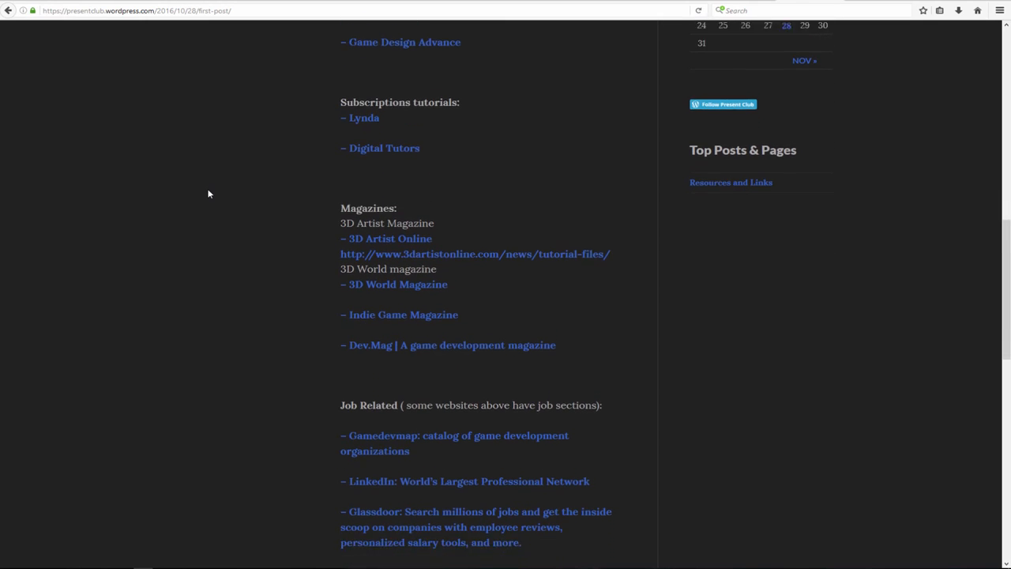
pyautogui.scroll(-3)
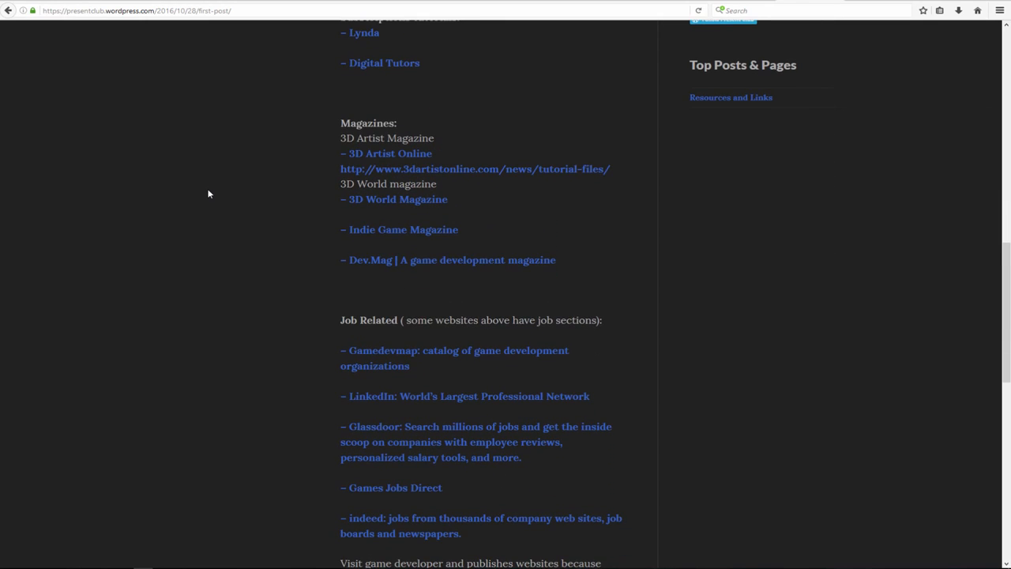
pyautogui.scroll(-3)
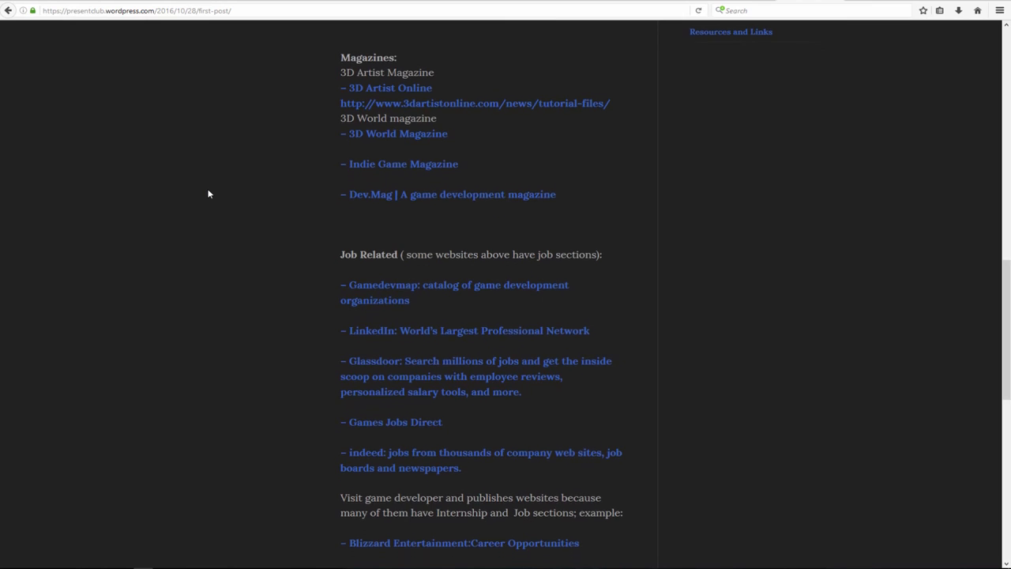
pyautogui.scroll(-3)
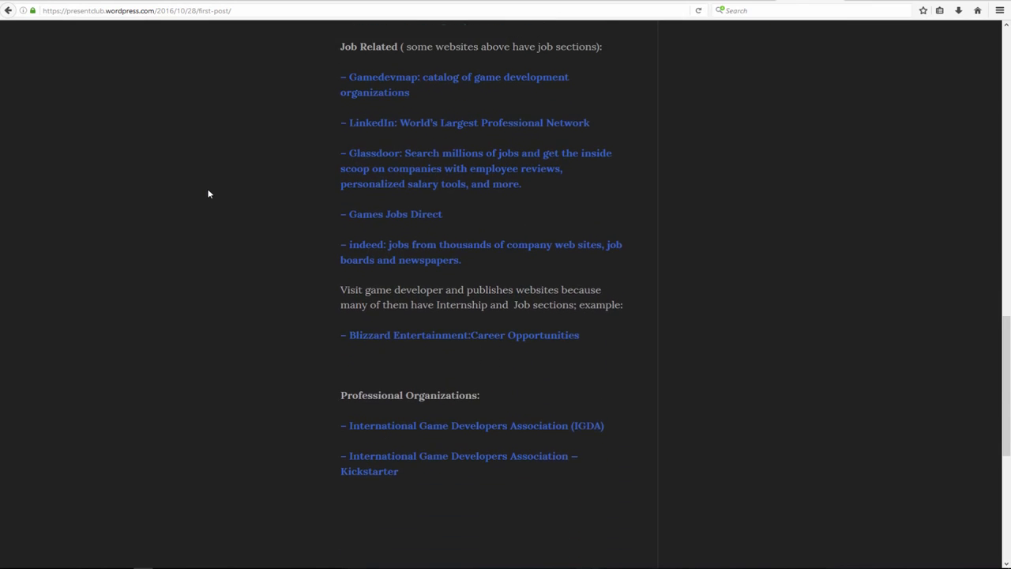
pyautogui.scroll(-3)
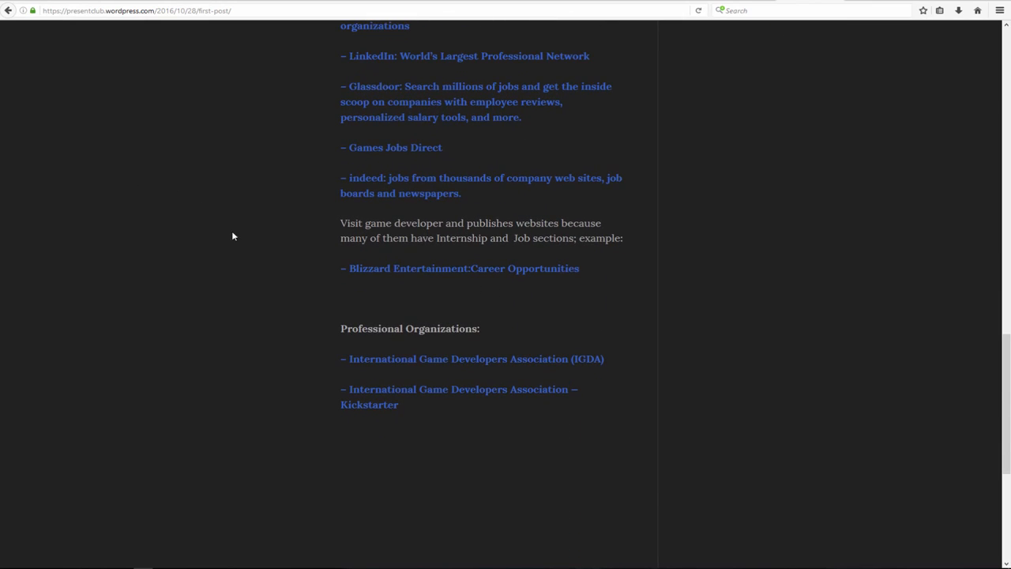
pyautogui.scroll(3)
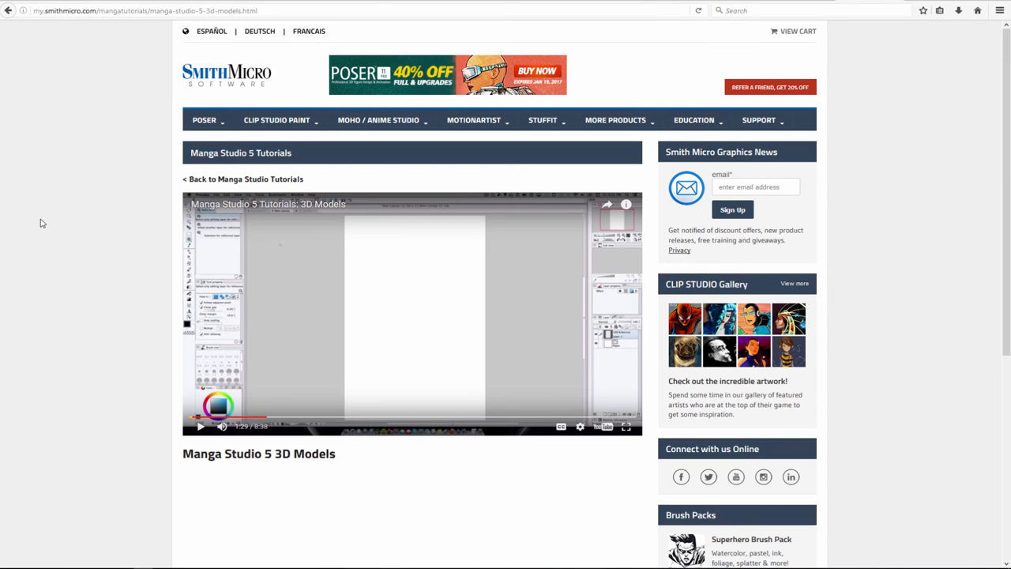
# Step: Scroll to the 3D Models tutorial video and jump it ahead to about 4:37
pyautogui.scroll(-3)
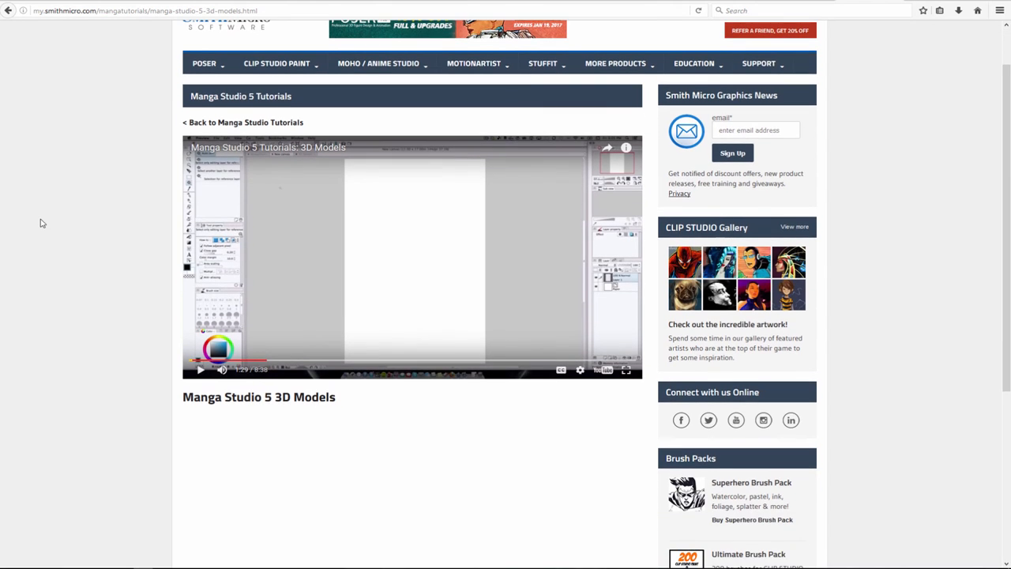
pyautogui.scroll(-3)
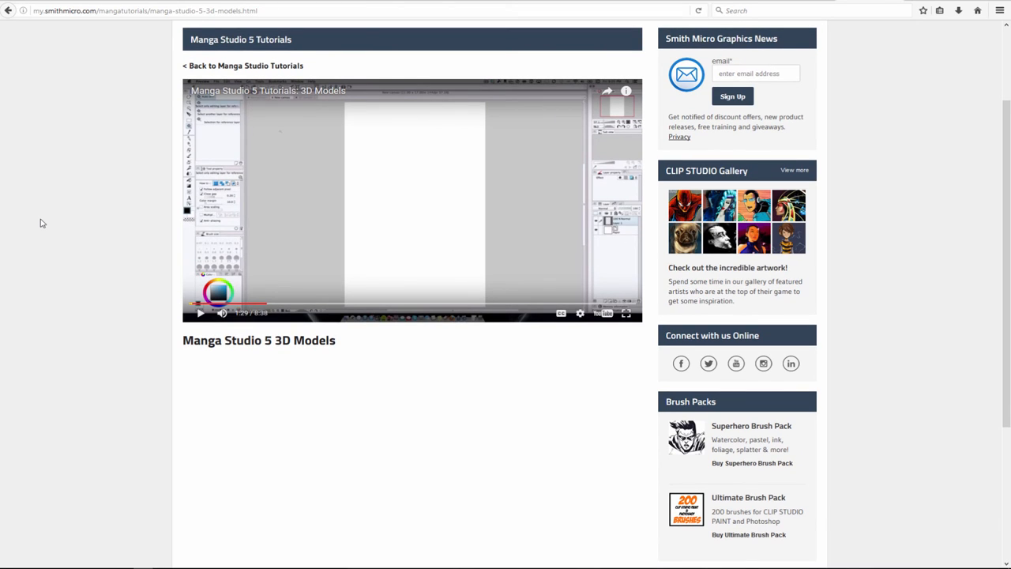
pyautogui.moveTo(136, 261)
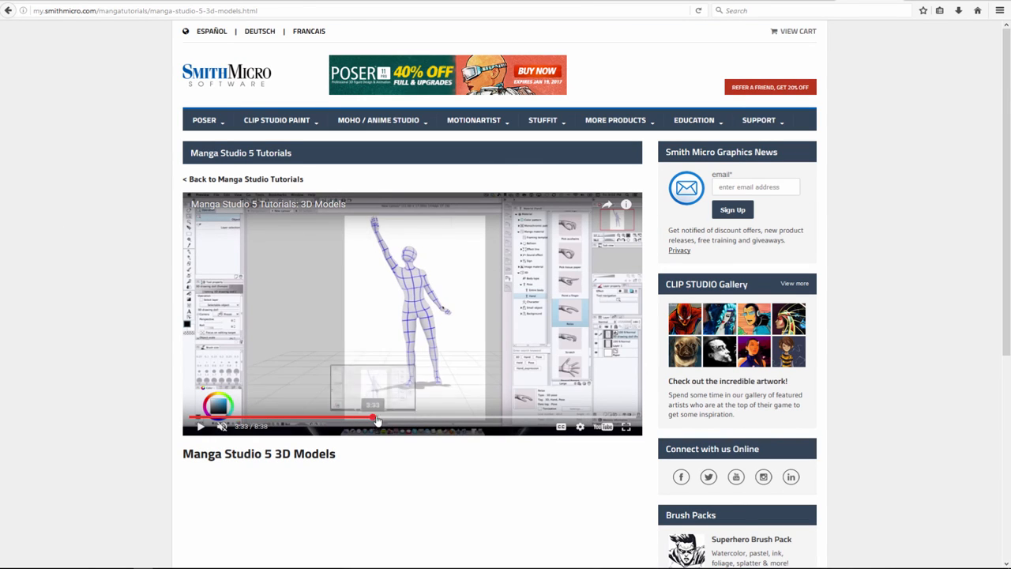
pyautogui.click(430, 417)
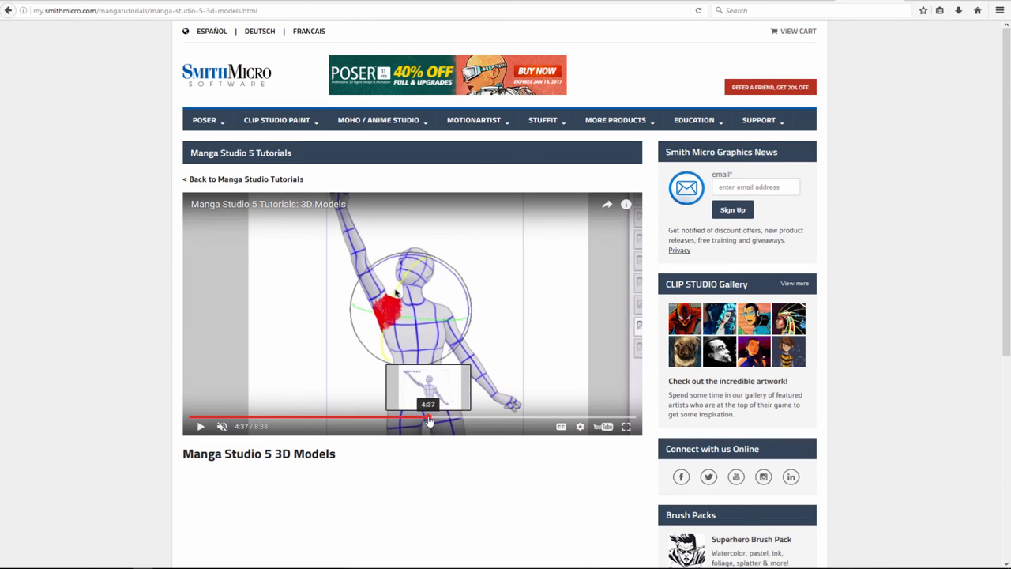